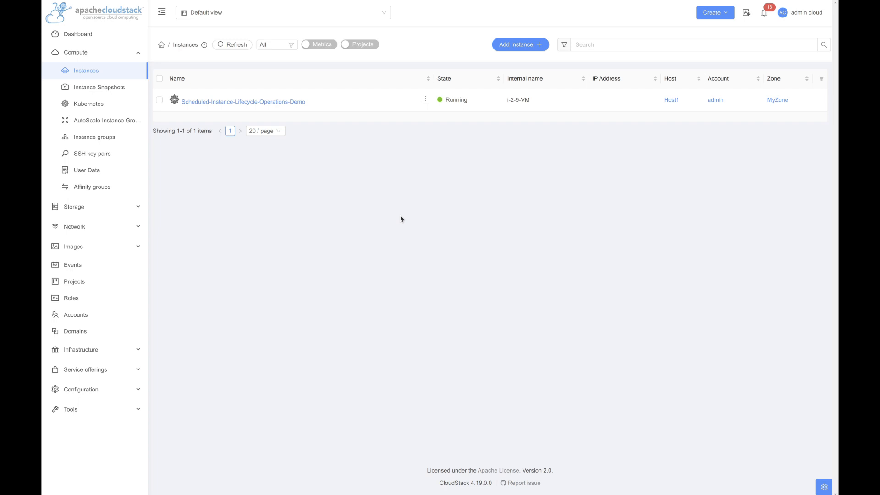
mouse_move(360, 190)
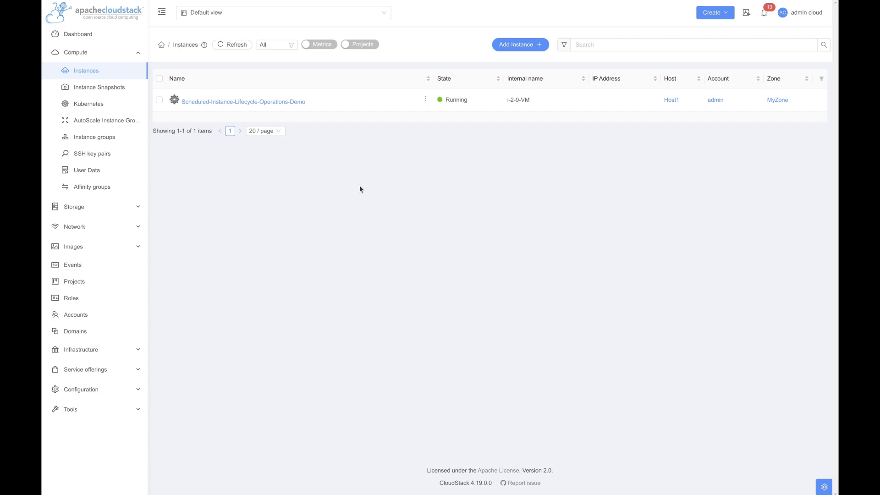
mouse_move(348, 178)
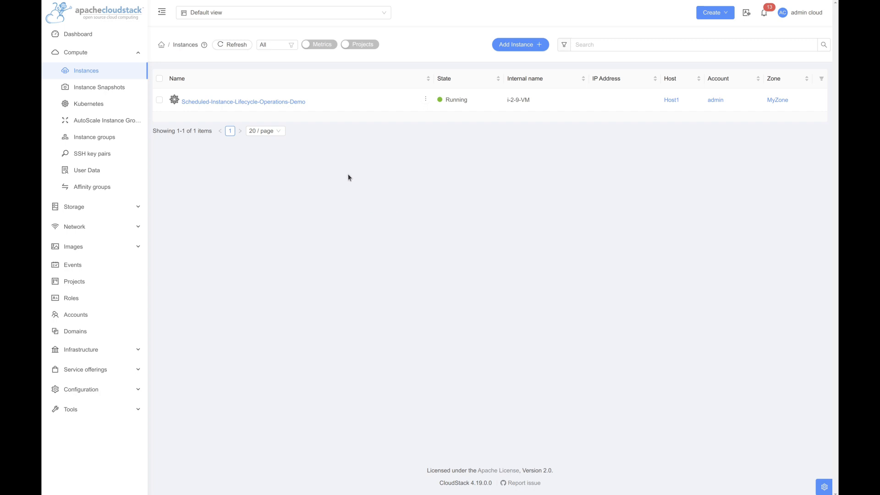
mouse_move(345, 173)
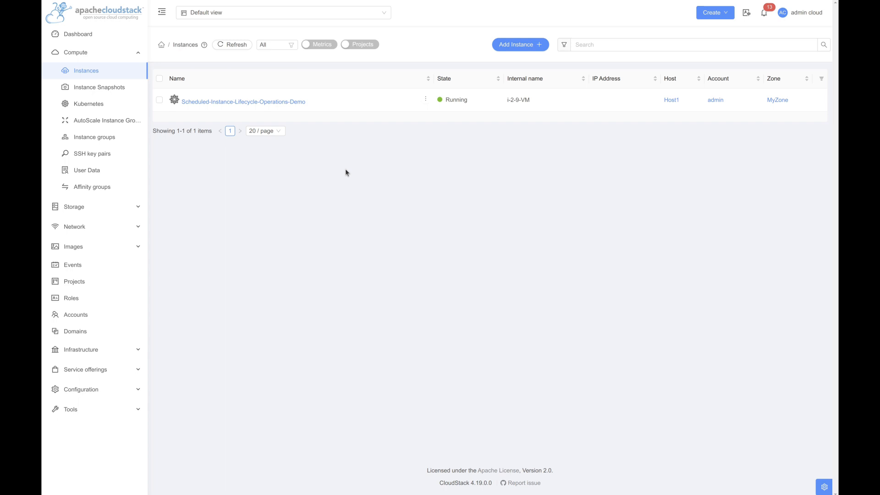
mouse_move(318, 153)
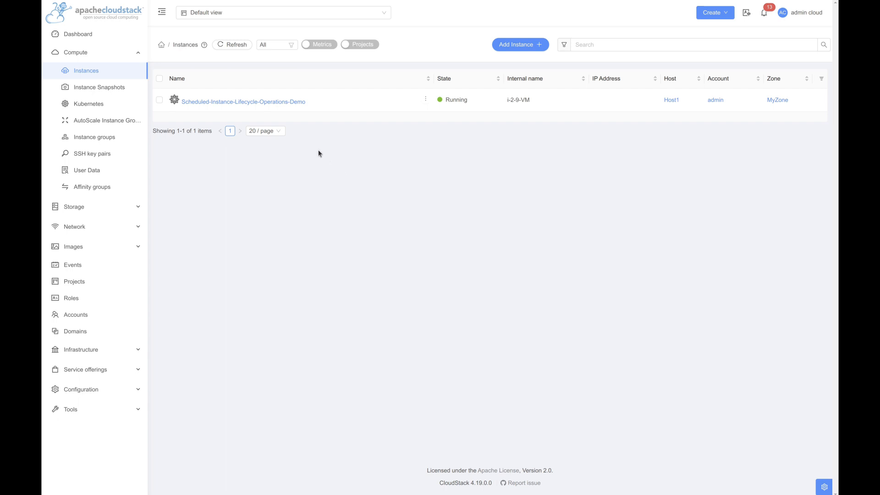
mouse_move(485, 118)
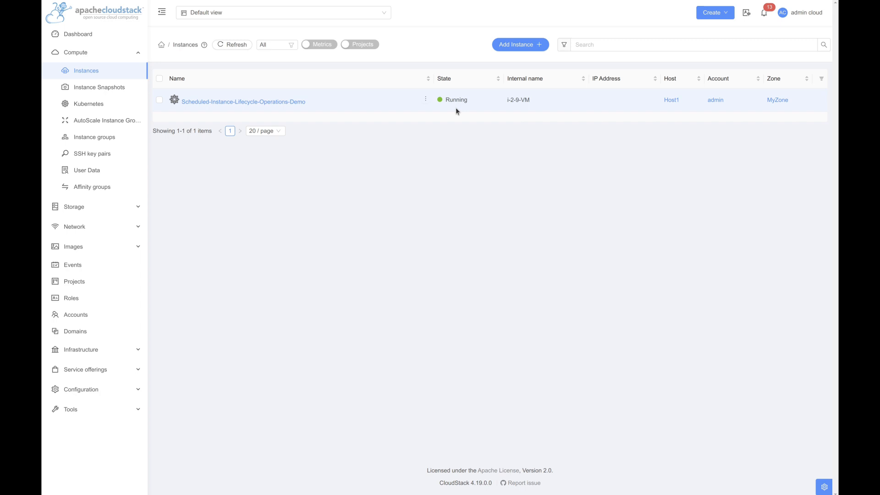
mouse_move(382, 114)
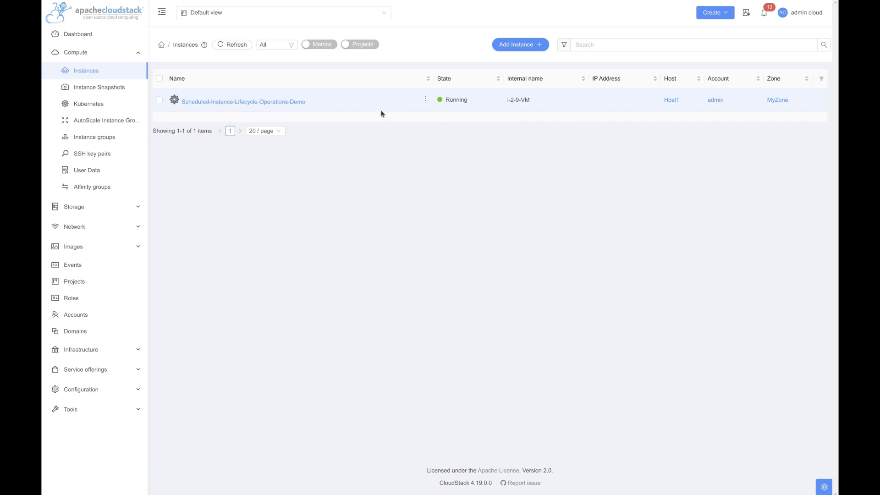
mouse_move(270, 107)
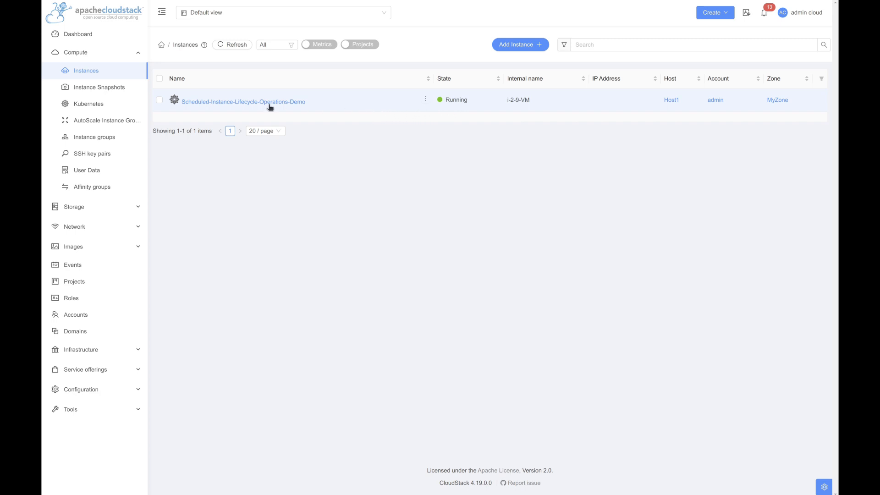
- From the Scheduled-Instance-Lifecycle-Operations-Demo details page, start a new schedule under Schedules
click(243, 102)
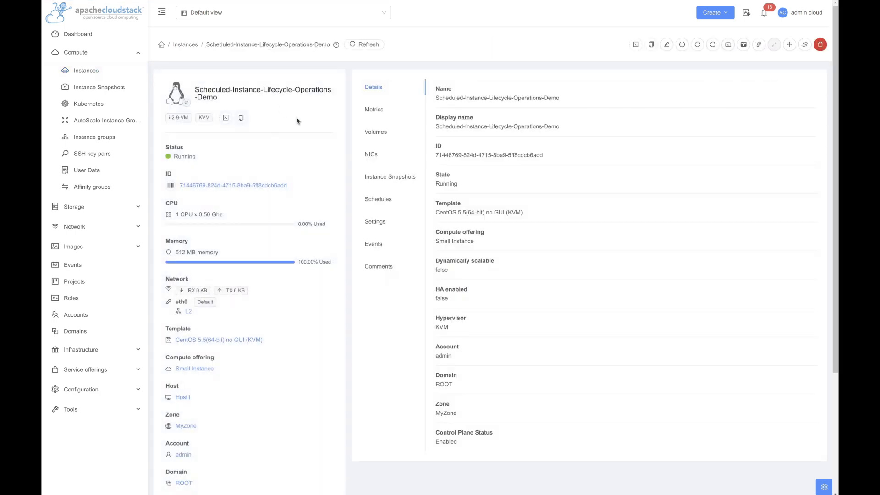
click(378, 199)
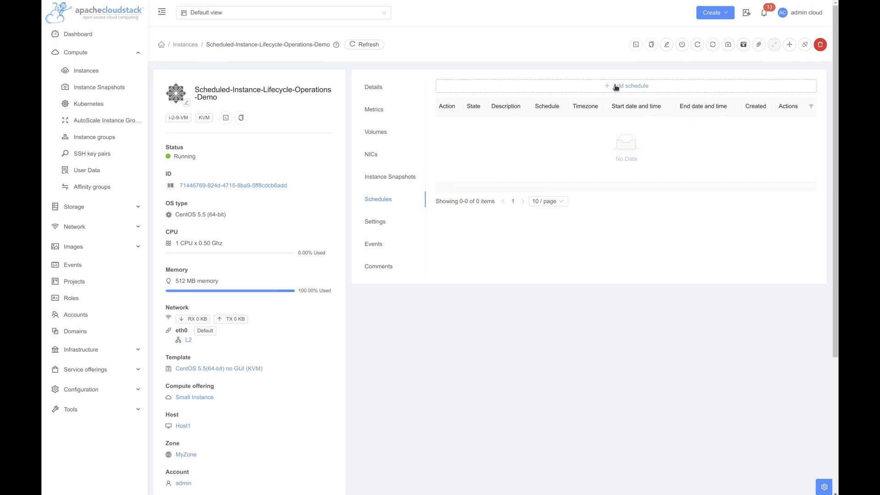
click(629, 85)
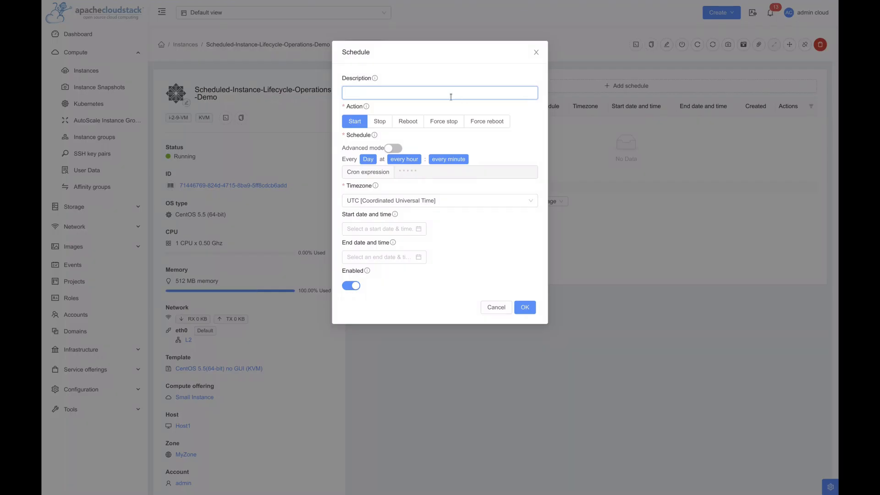
- Set the schedule action to Stop and enable Advanced mode with cron * * * * *
click(439, 93)
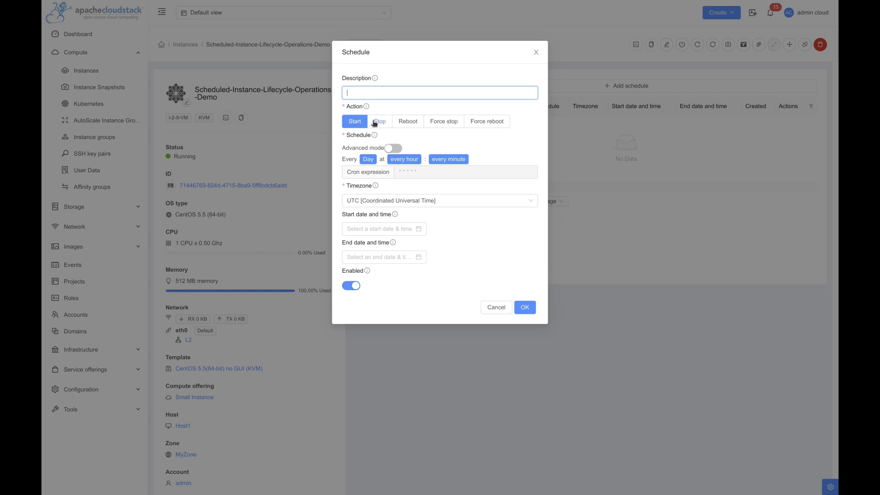
click(380, 121)
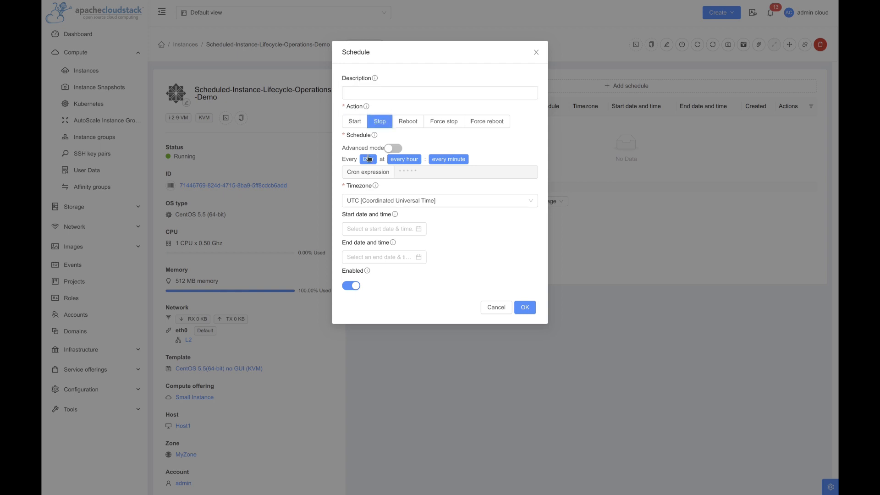
click(367, 159)
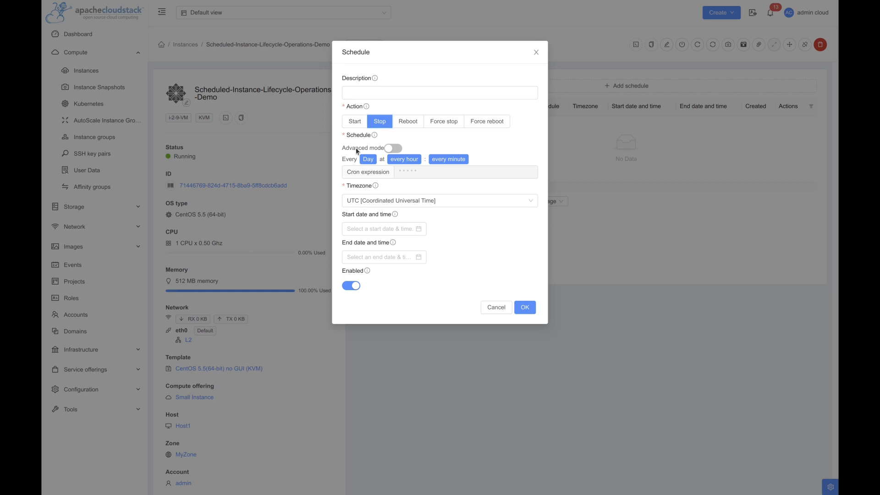
mouse_move(357, 153)
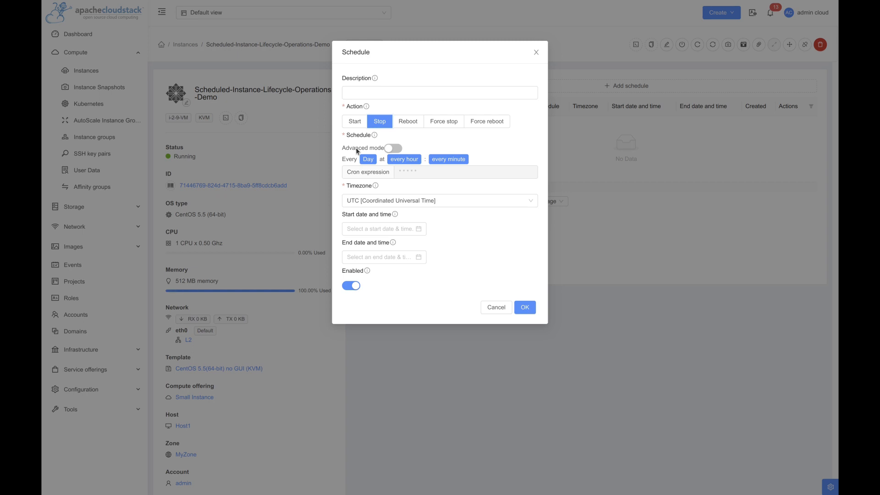
mouse_move(369, 153)
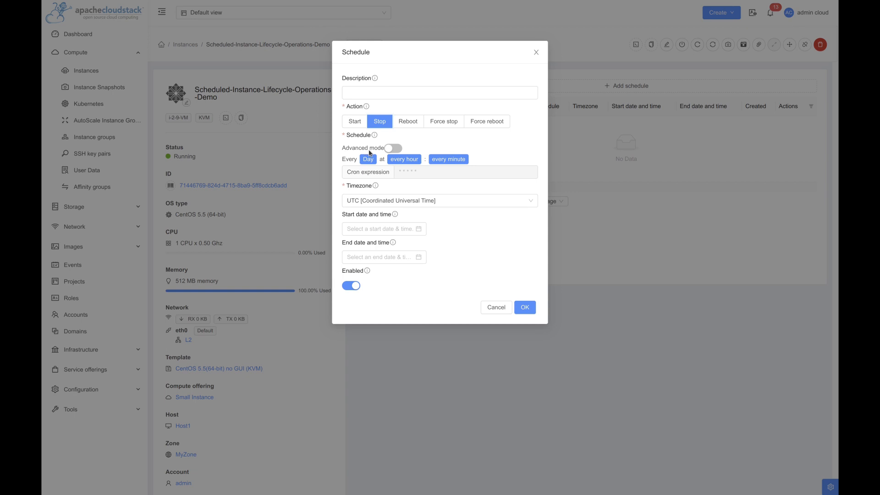
click(393, 148)
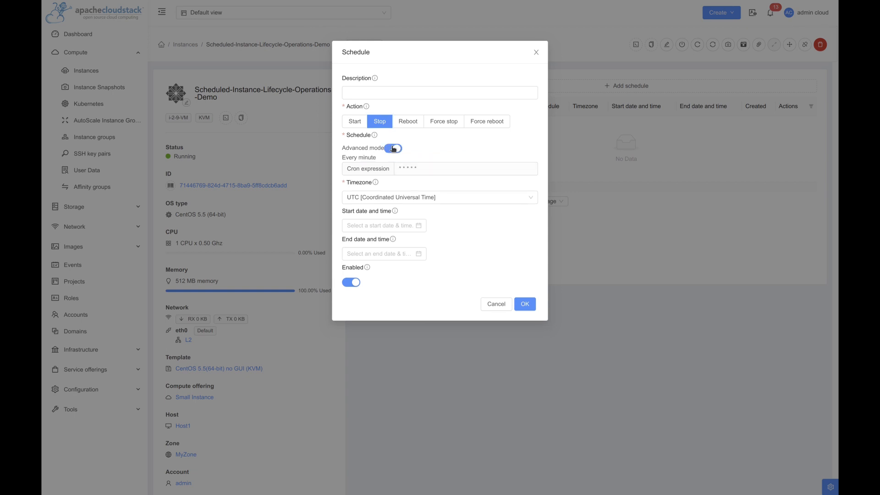
click(393, 148)
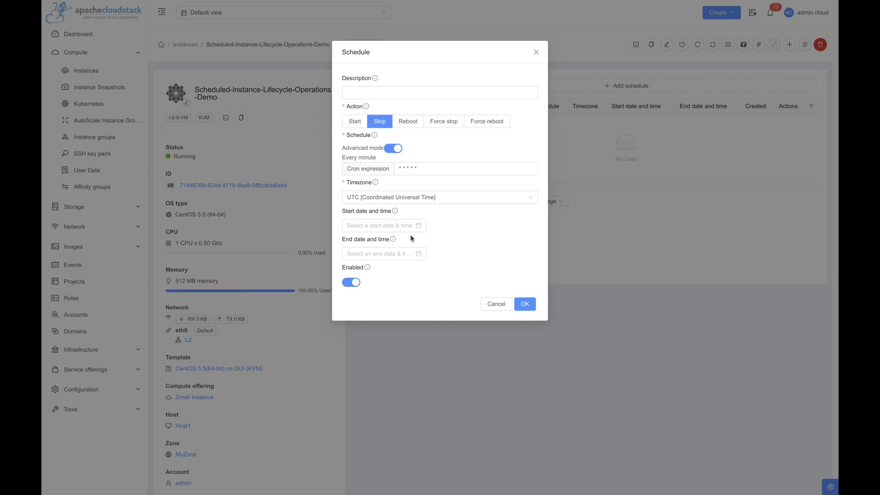
click(440, 197)
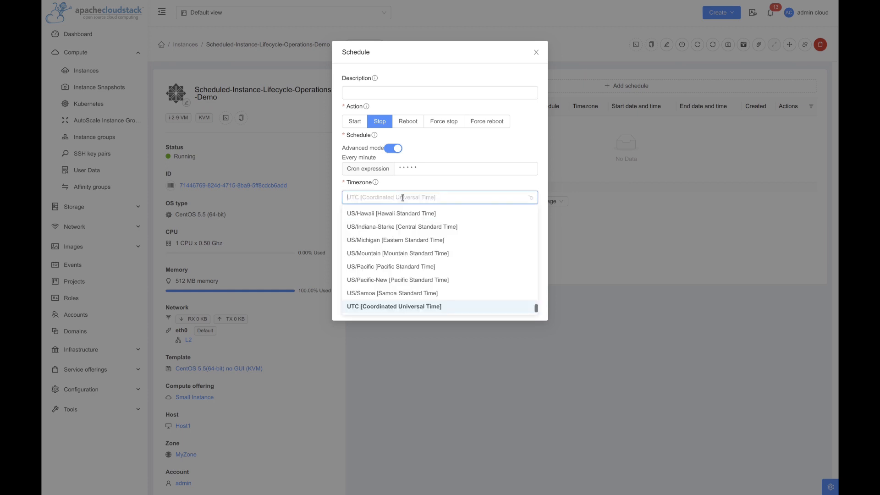
mouse_move(398, 259)
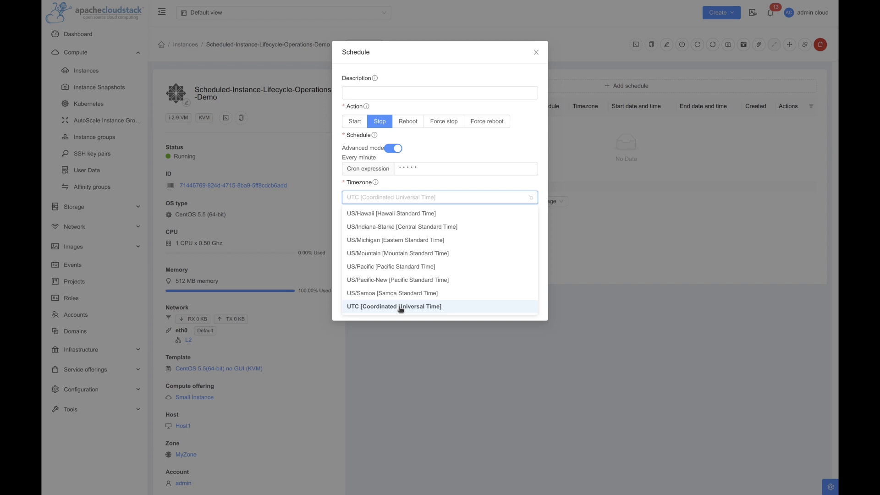
click(393, 307)
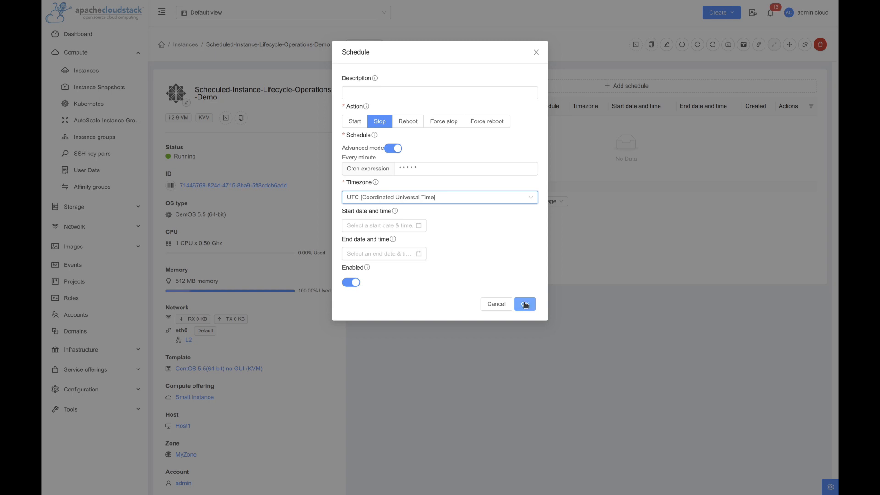
- Create the enabled every-minute UTC Stop schedule and refresh until the instance shows Stopping
click(524, 303)
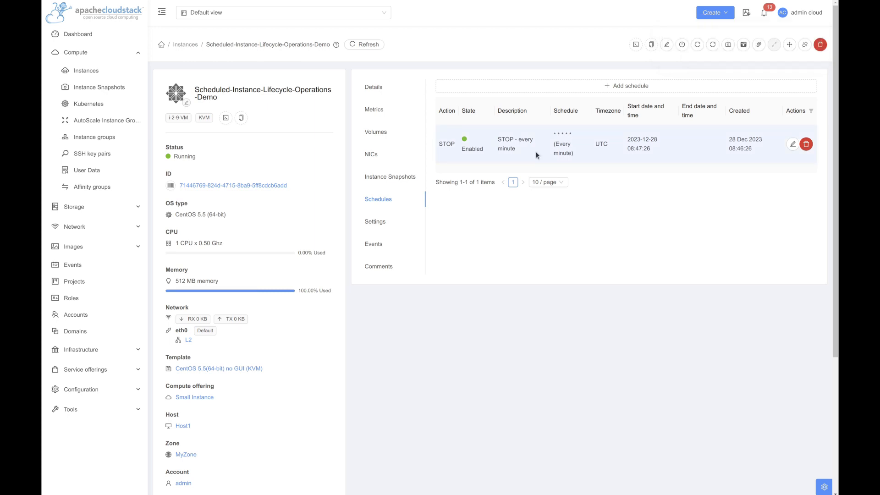
click(363, 44)
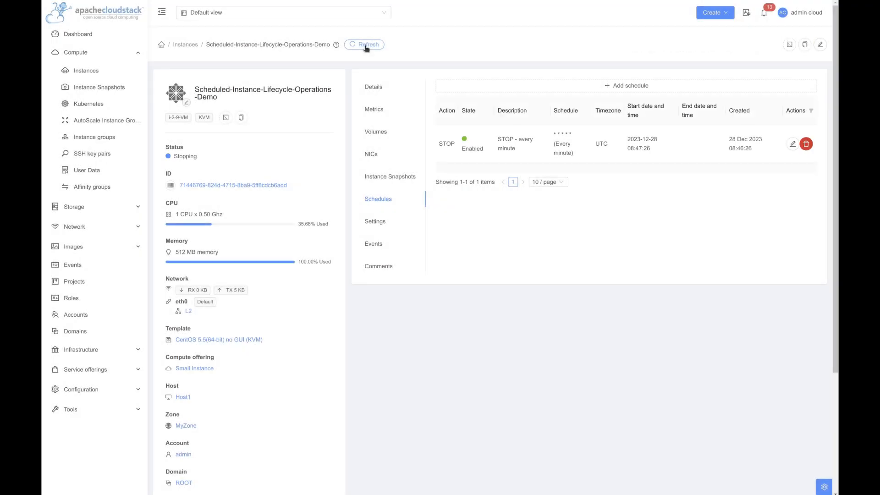
click(364, 45)
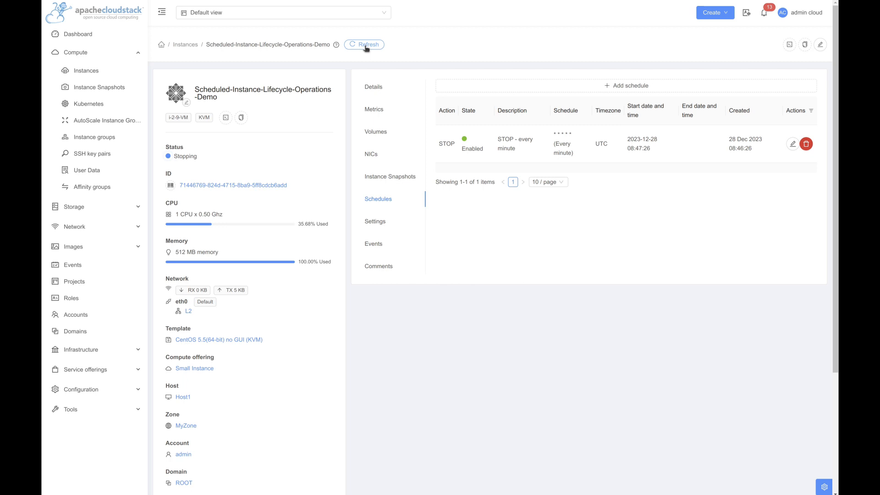
mouse_move(197, 165)
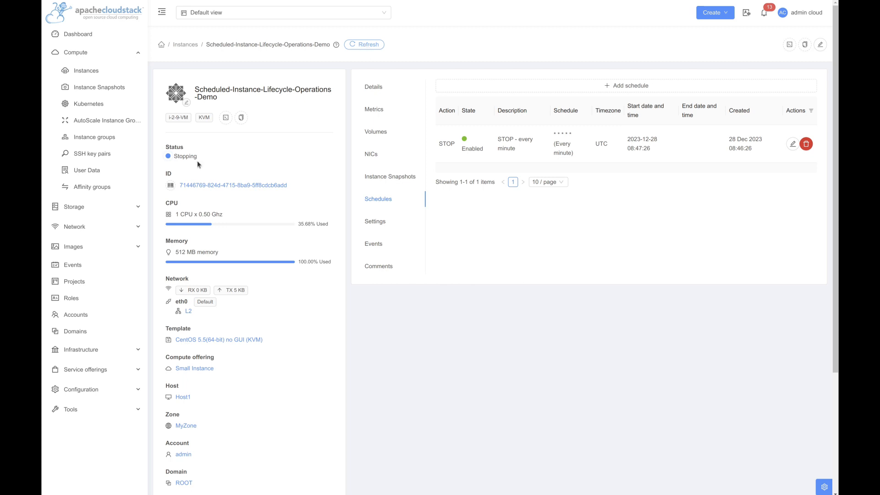
- Show the instance's Events tab listing VM.SCHEDULE.STOP and VM.STOP entries
click(373, 243)
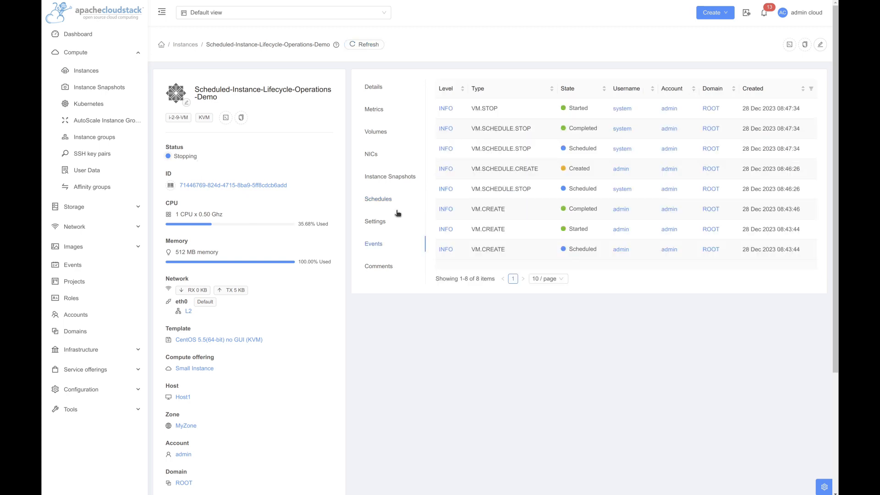
mouse_move(470, 316)
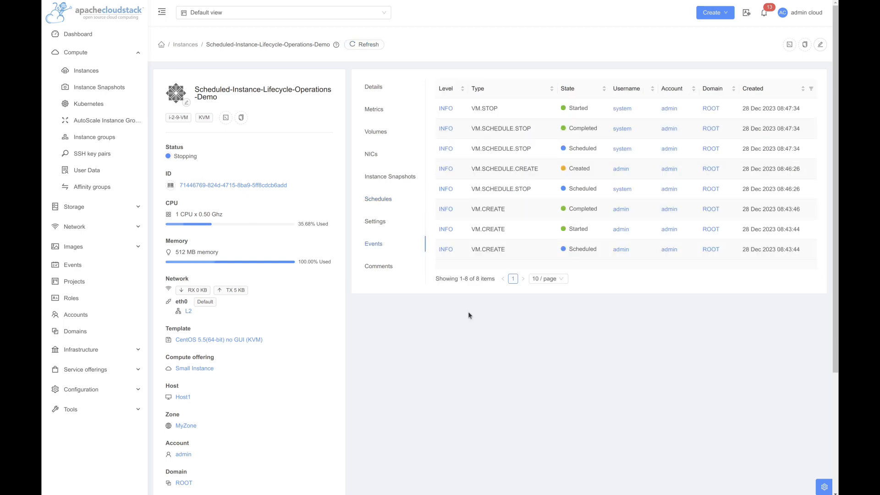
mouse_move(464, 320)
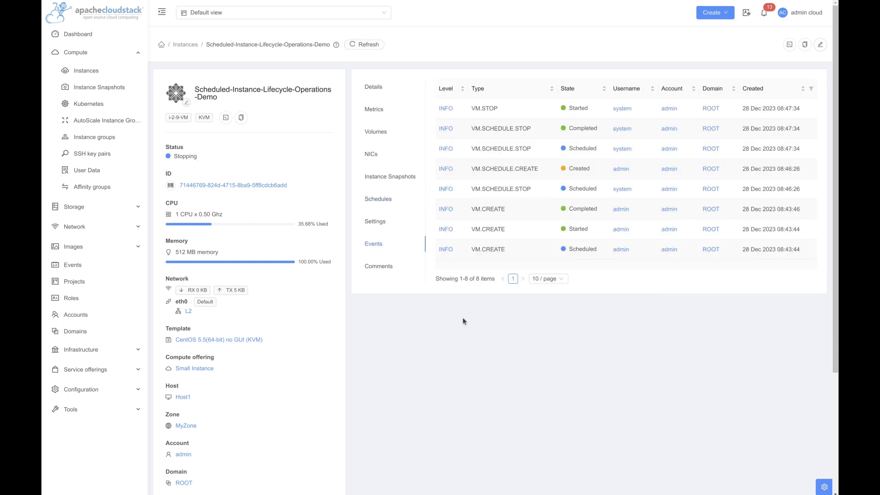